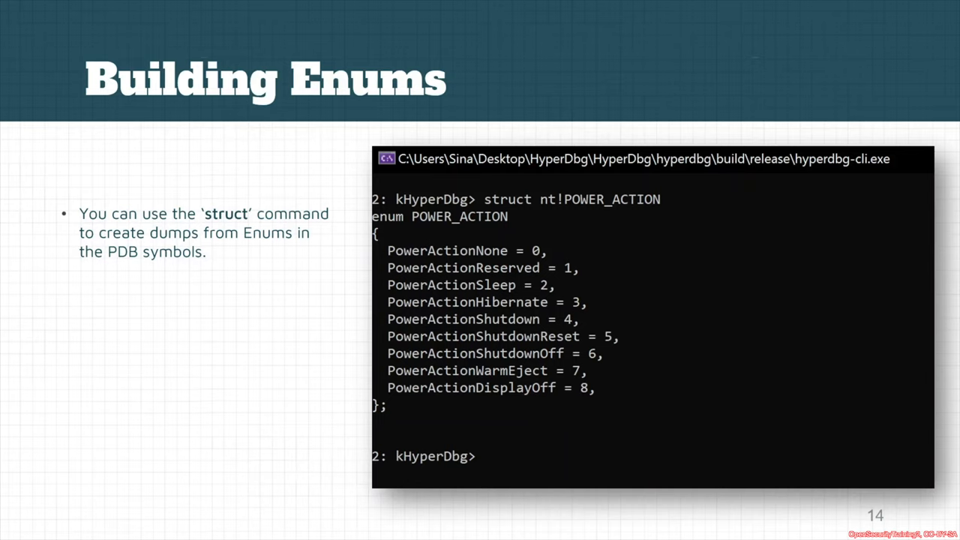
Advance to slide 15, Making Structures, showing the _TOKEN struct dump.
{"action": "key", "text": "right"}
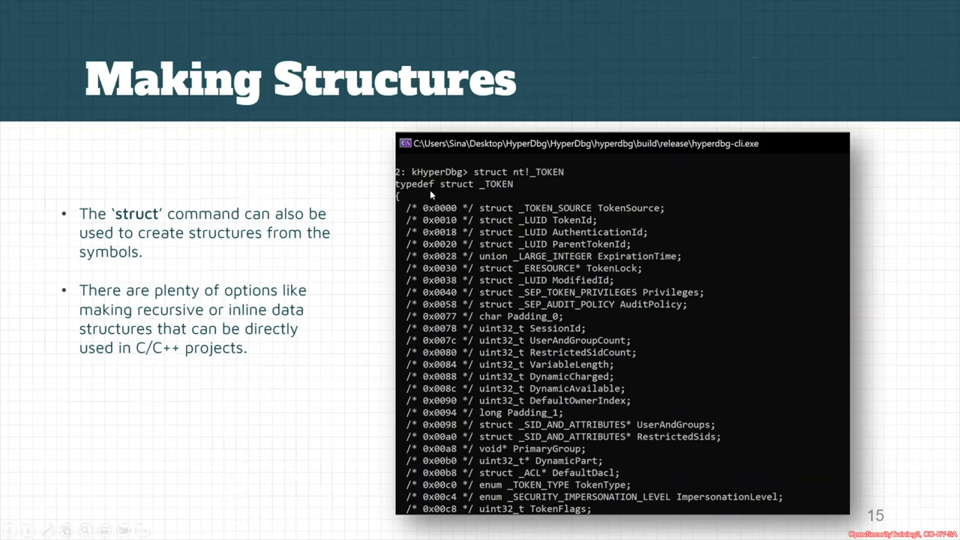
{"action": "mouse_move", "coordinate": [522, 179]}
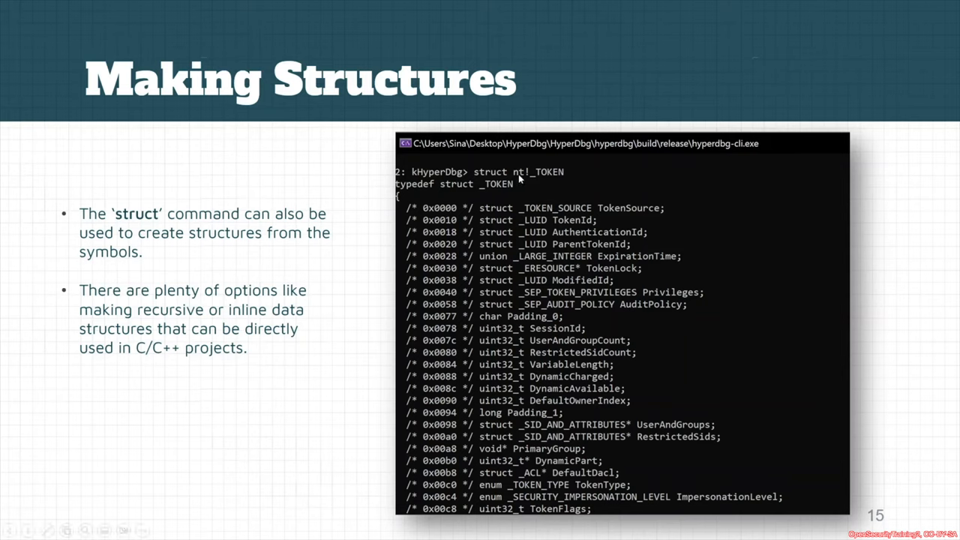
{"action": "mouse_move", "coordinate": [546, 183]}
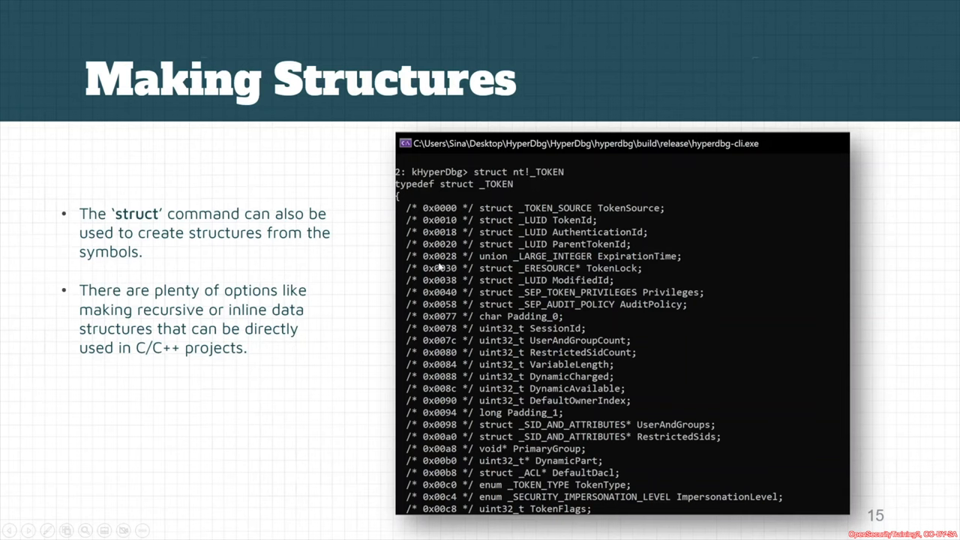
{"action": "mouse_move", "coordinate": [493, 221]}
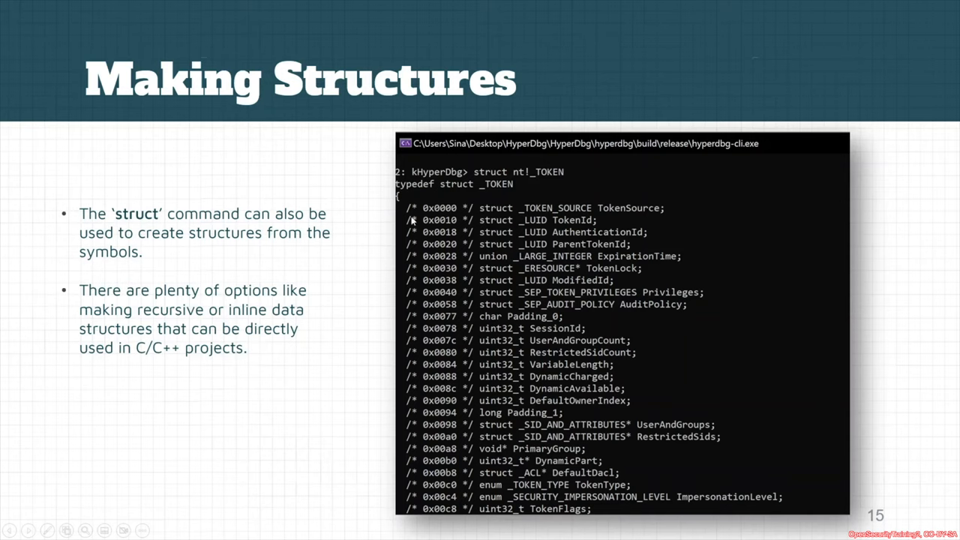
{"action": "mouse_move", "coordinate": [402, 191]}
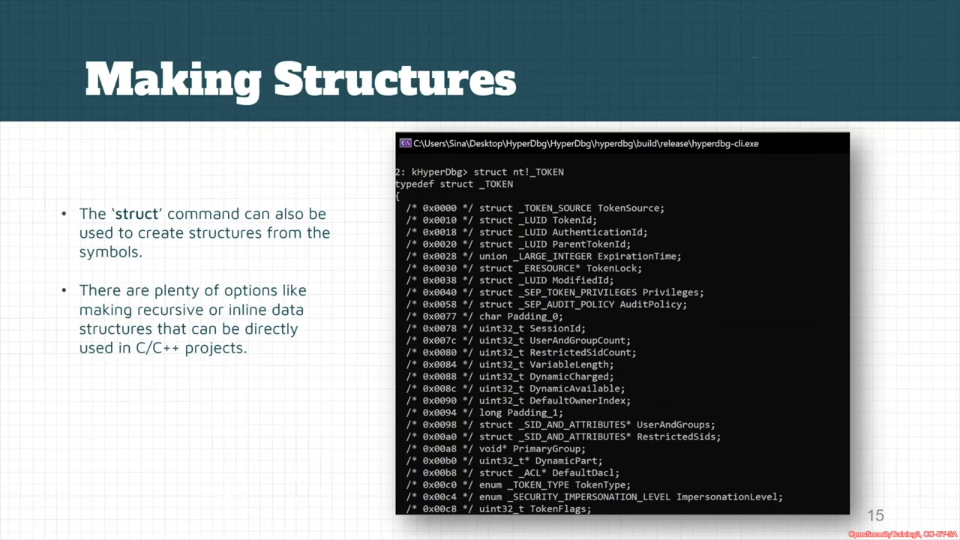
Advance to slide 16, Dumping Into Headers, on writing PDB types to a C header.
{"action": "key", "text": "Right"}
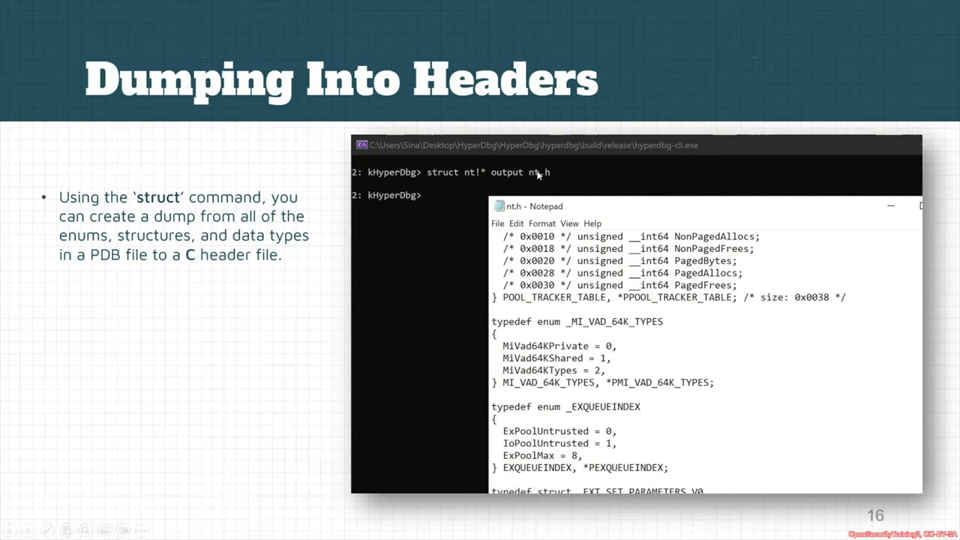
{"action": "mouse_move", "coordinate": [501, 186]}
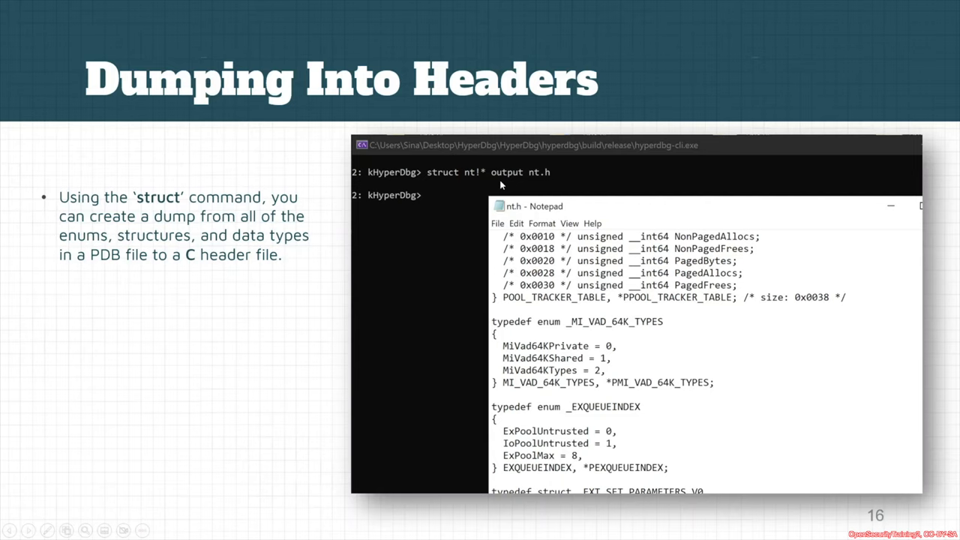
{"action": "mouse_move", "coordinate": [539, 183]}
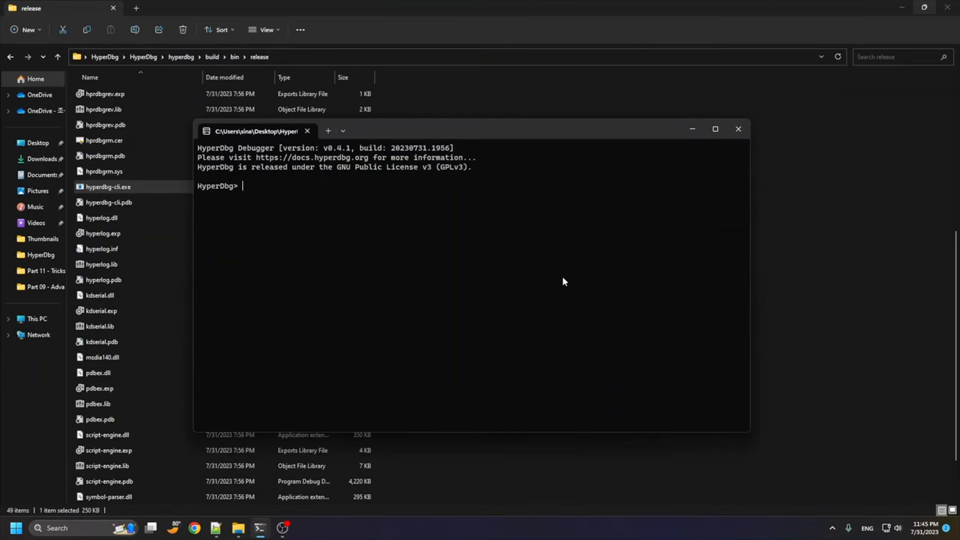
Show struct help, attempt struct nt!_EPROCESS, and check the symbol path with .sympath.
{"action": "type", "text": "stt"}
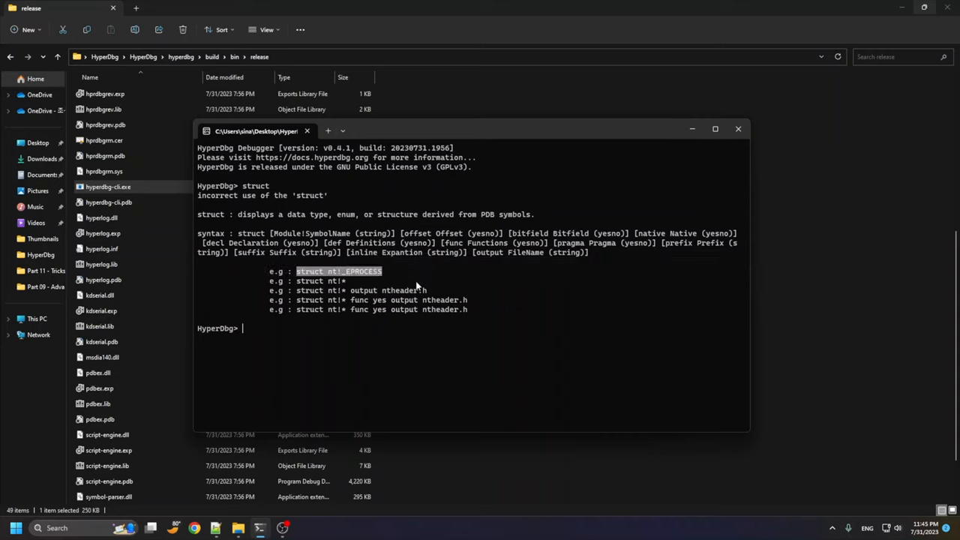
{"action": "mouse_move", "coordinate": [337, 296]}
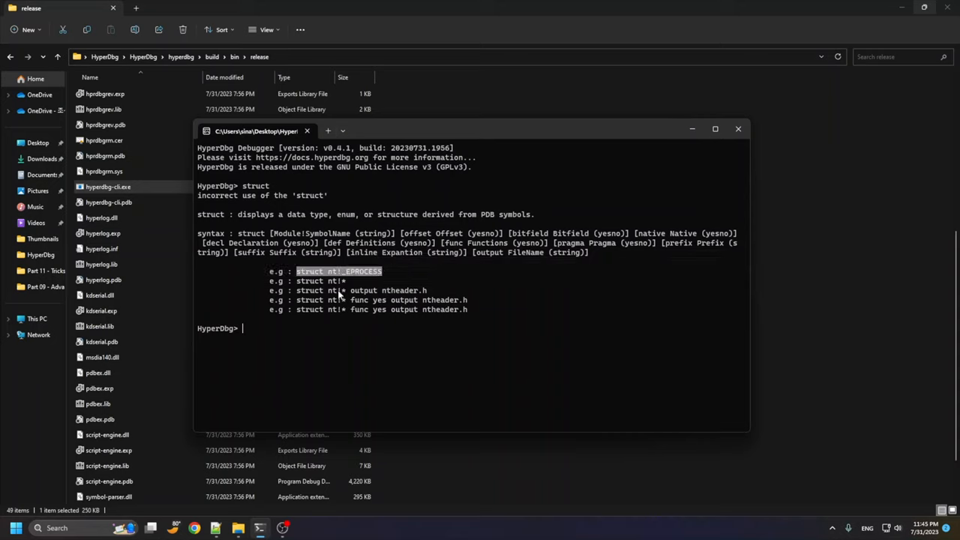
{"action": "mouse_move", "coordinate": [333, 262]}
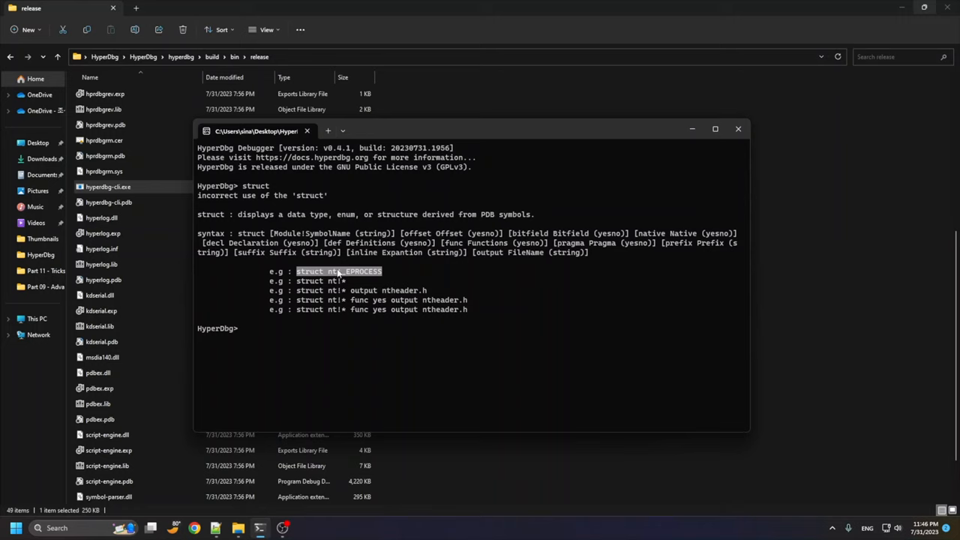
{"action": "type", "text": "struct nt!_EPROCESS"}
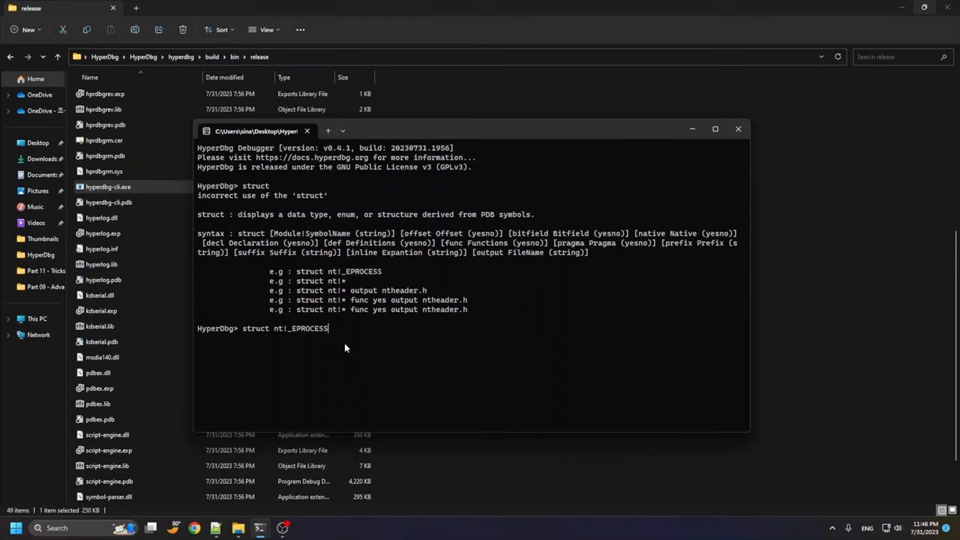
{"action": "type", "text": ".sympath"}
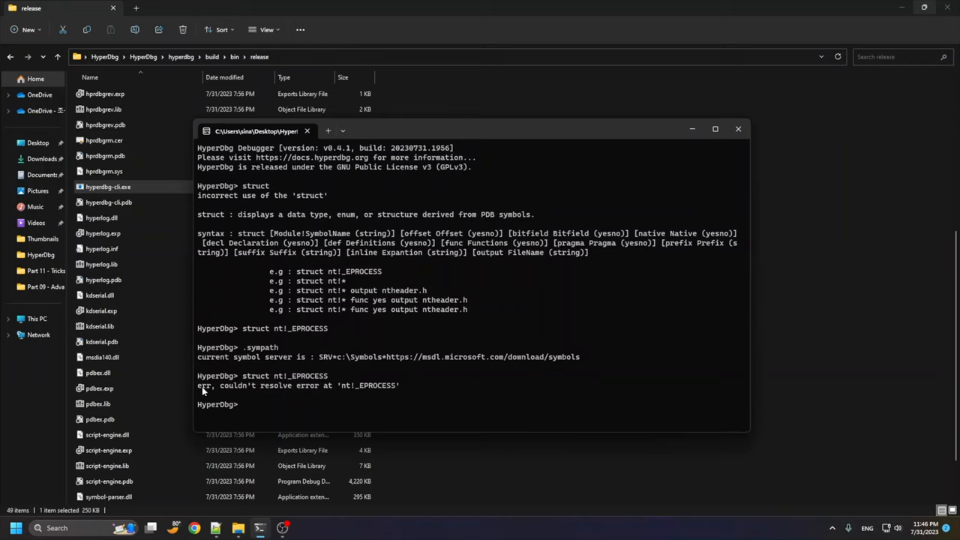
{"action": "mouse_move", "coordinate": [306, 398]}
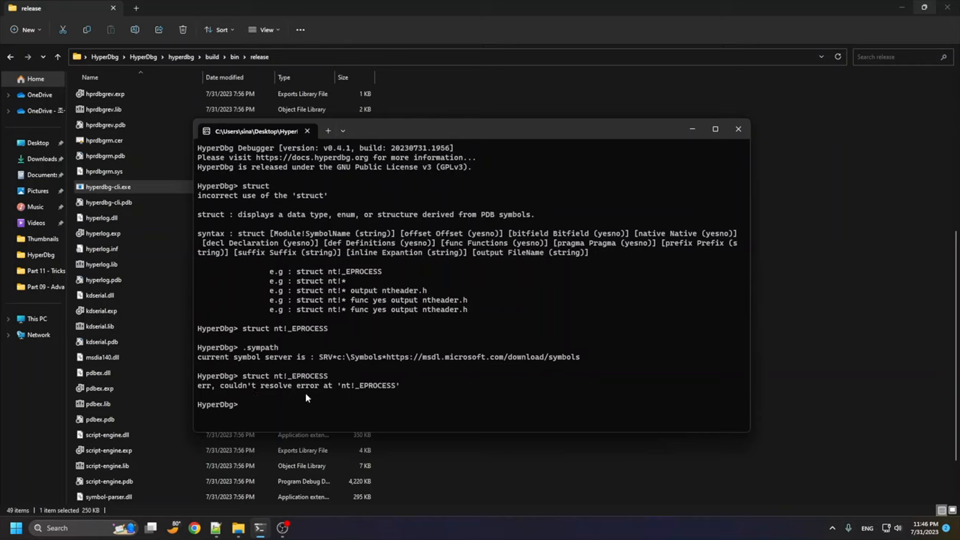
{"action": "mouse_move", "coordinate": [366, 398]}
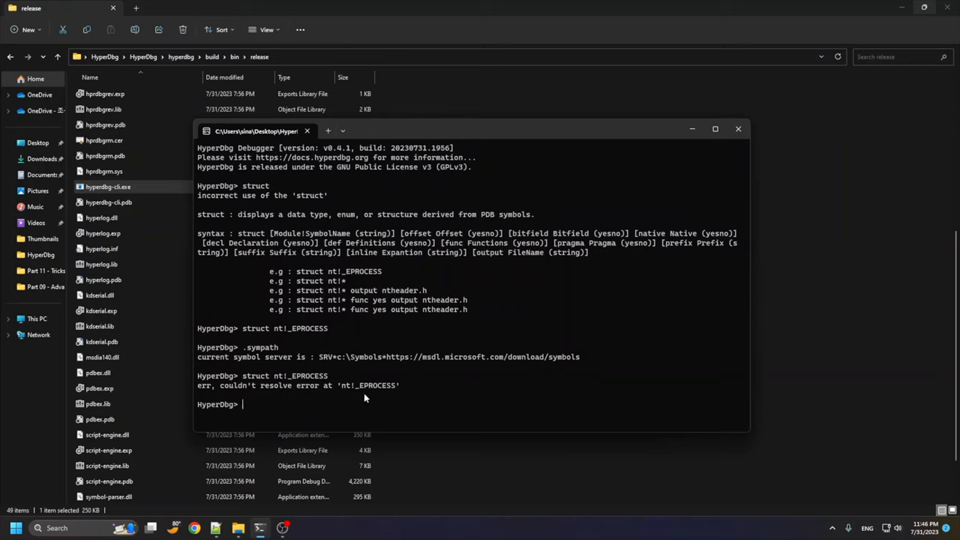
Reload symbols with .sym reload, dump nt!_EPROCESS, then clear the console with cls.
{"action": "type", "text": ".sym reload"}
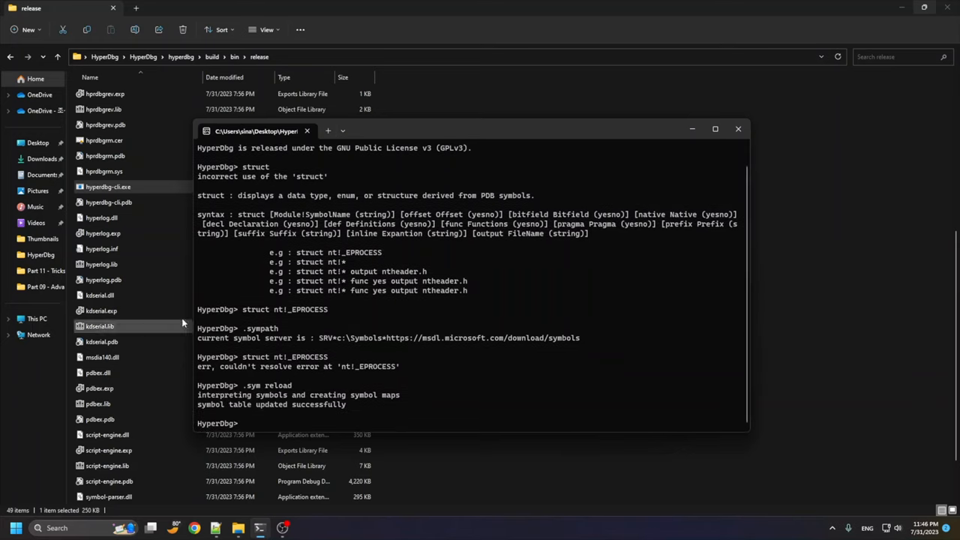
{"action": "mouse_move", "coordinate": [438, 273]}
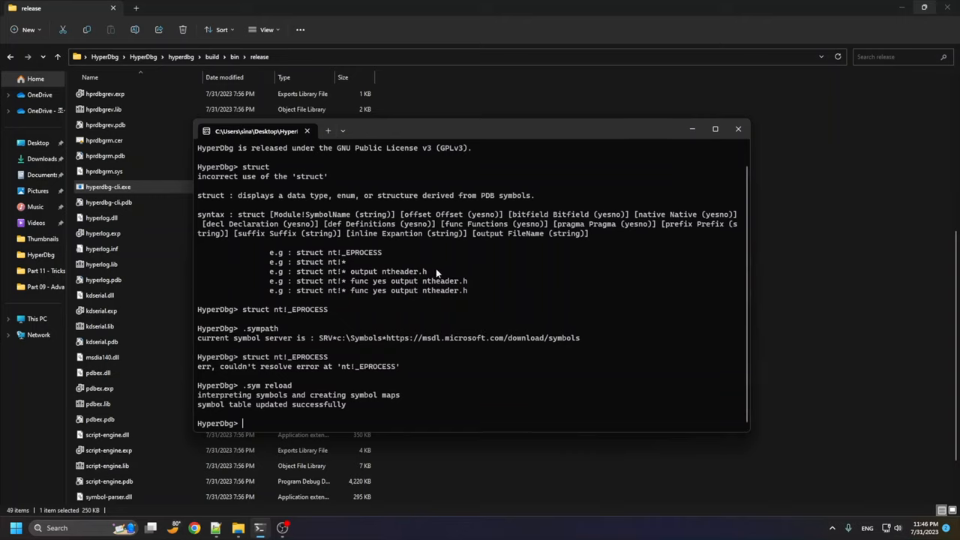
{"action": "type", "text": "cls"}
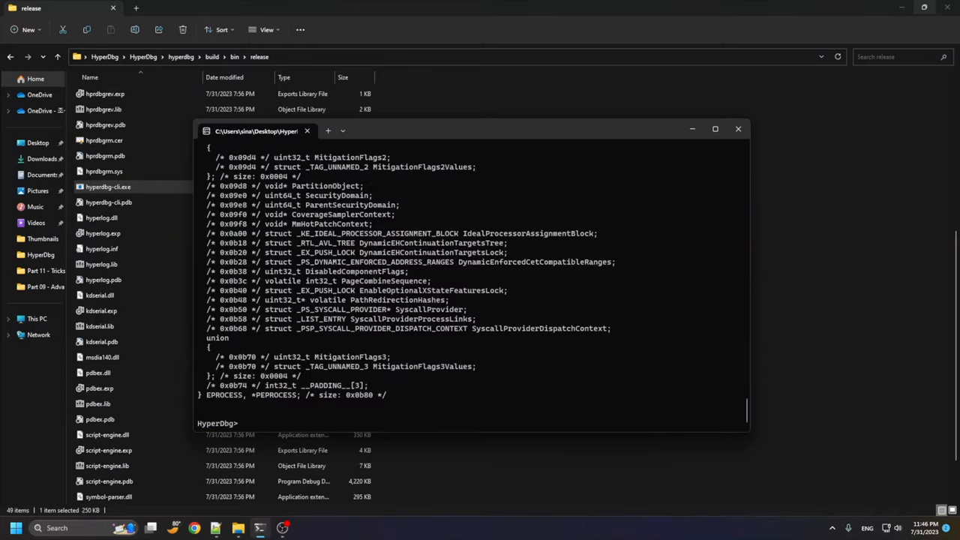
{"action": "scroll", "scroll_direction": "down", "scroll_amount": 3}
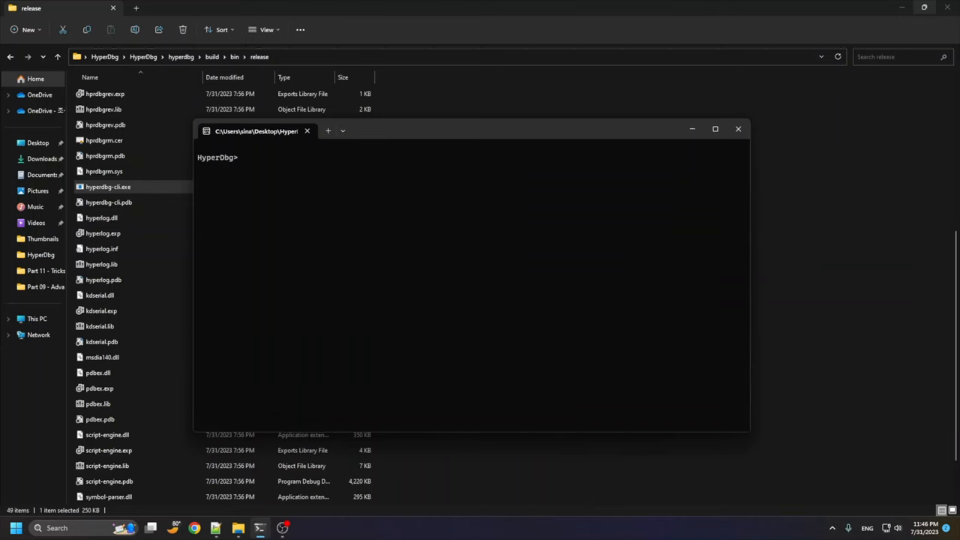
Dump the nt!POWER_ACTION enum, listing PowerActionNone = 0 through PowerActionDisplayOff = 8.
{"action": "type", "text": "struct"}
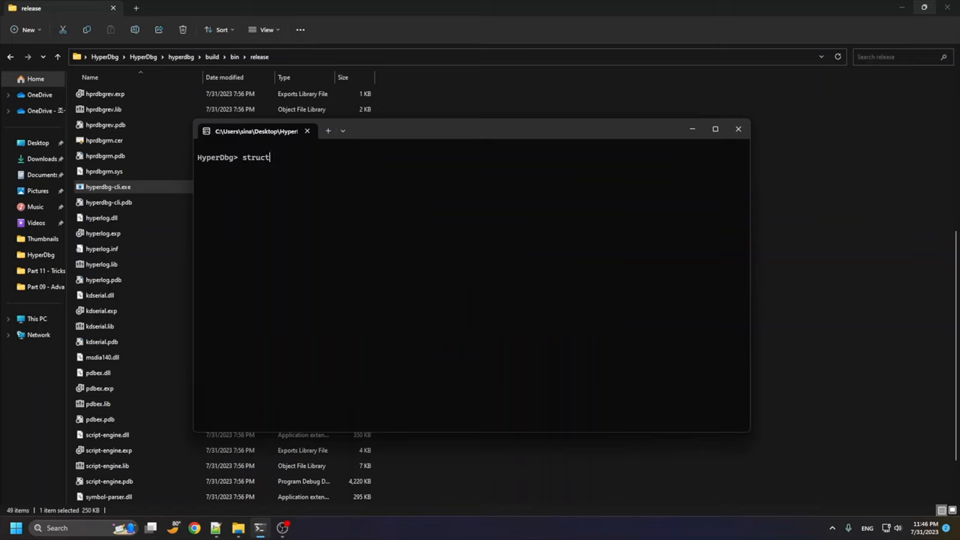
{"action": "type", "text": "nt!"}
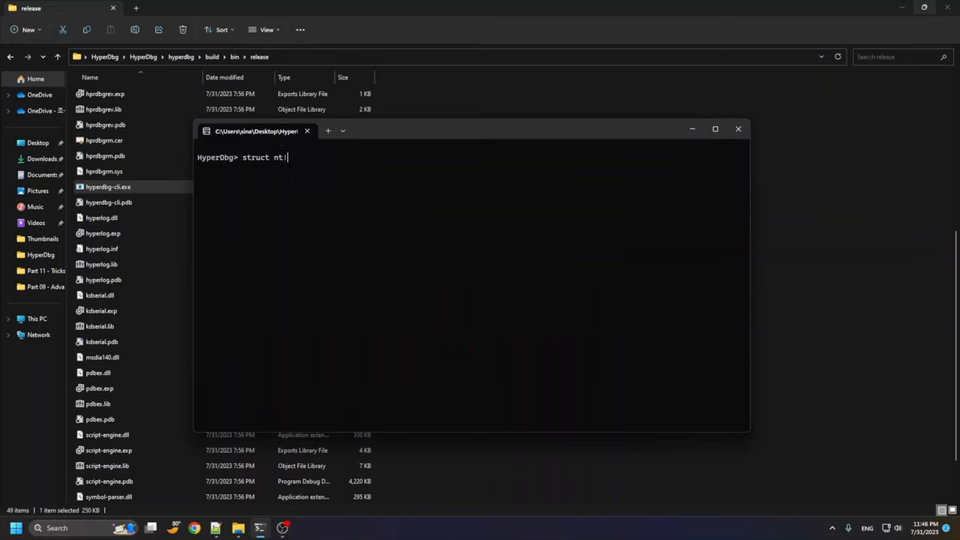
{"action": "type", "text": "POWER_"}
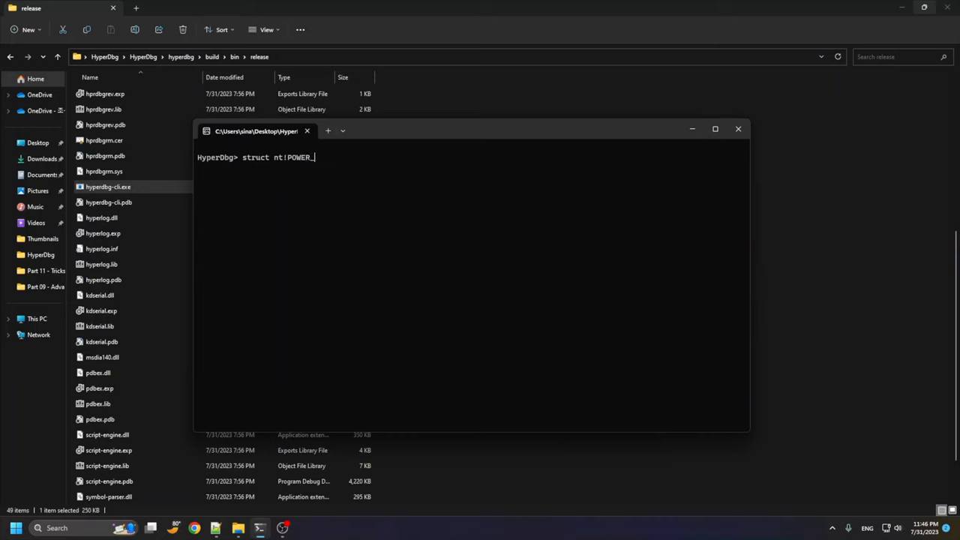
{"action": "type", "text": "ACTION"}
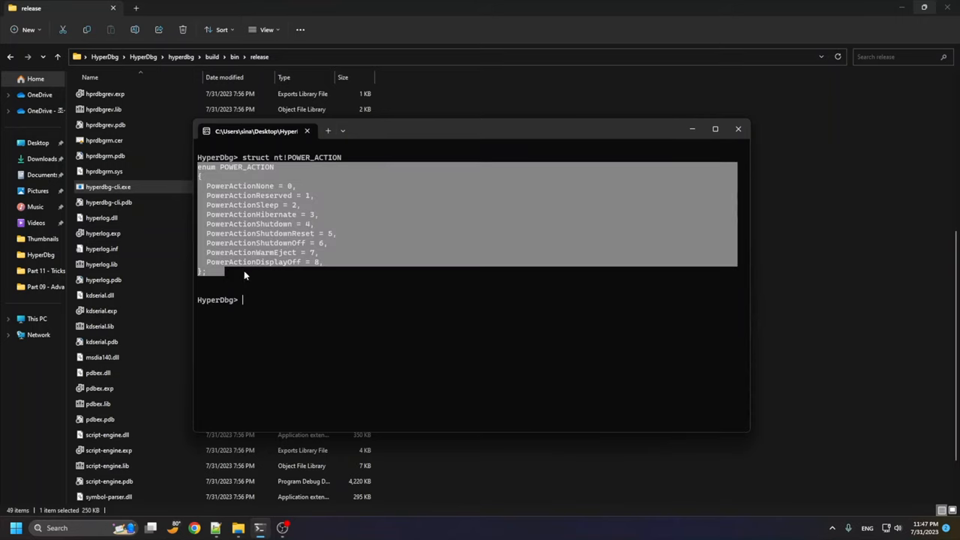
{"action": "mouse_move", "coordinate": [186, 171]}
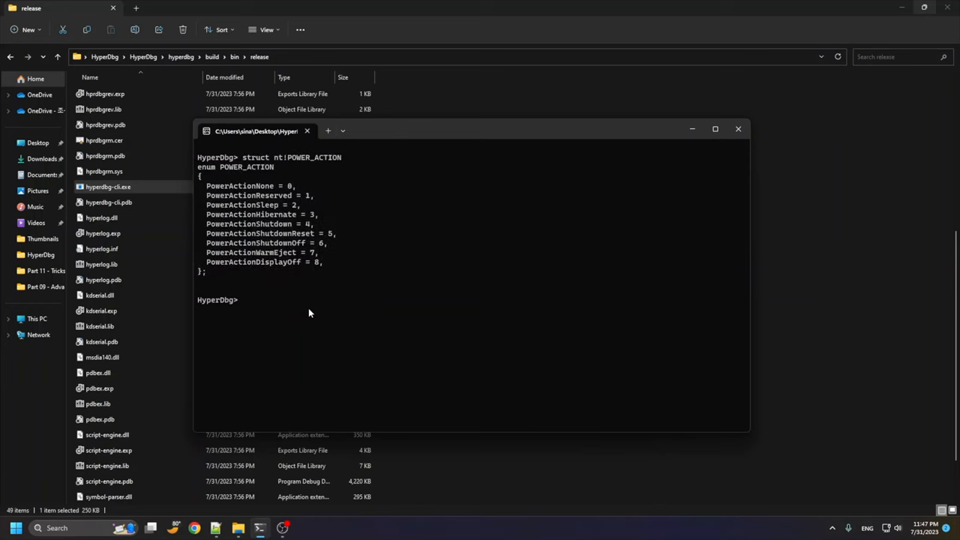
Export all nt structures with struct nt!* output ntheader.h and view the header in Visual Studio.
{"action": "type", "text": "struct"}
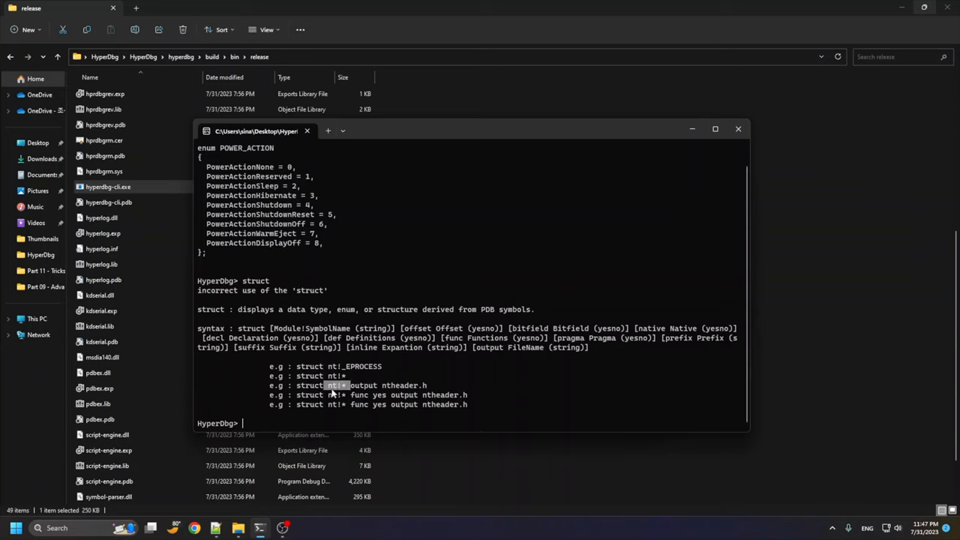
{"action": "mouse_move", "coordinate": [336, 413]}
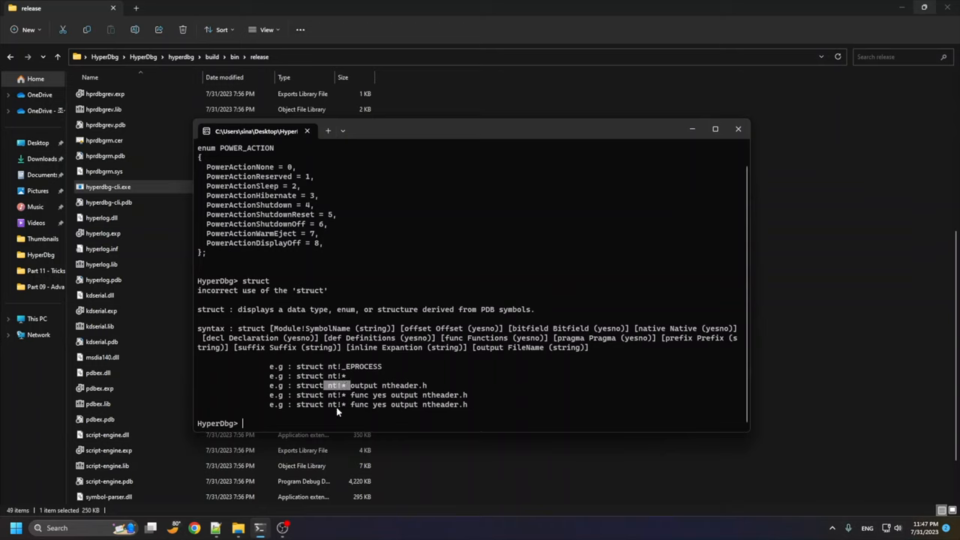
{"action": "mouse_move", "coordinate": [351, 397]}
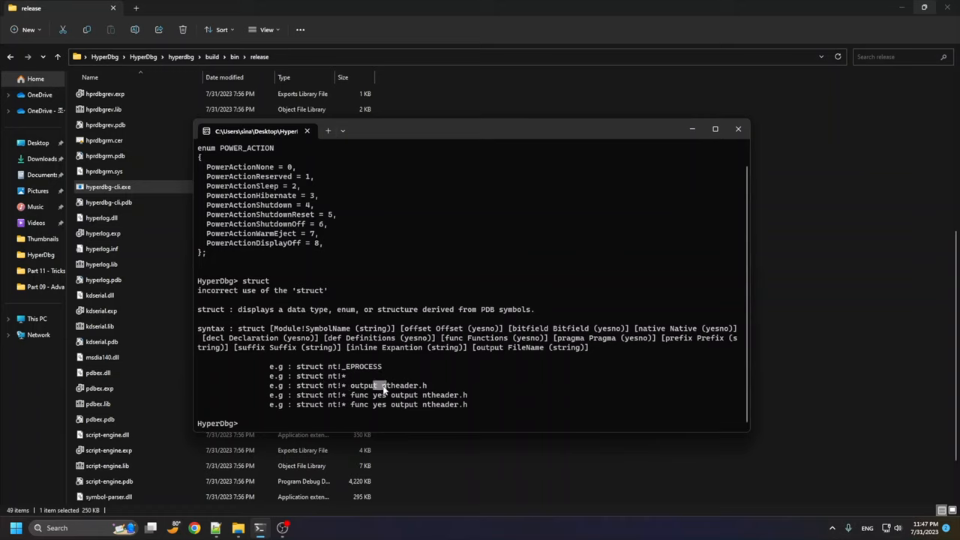
{"action": "double_click", "coordinate": [367, 384]}
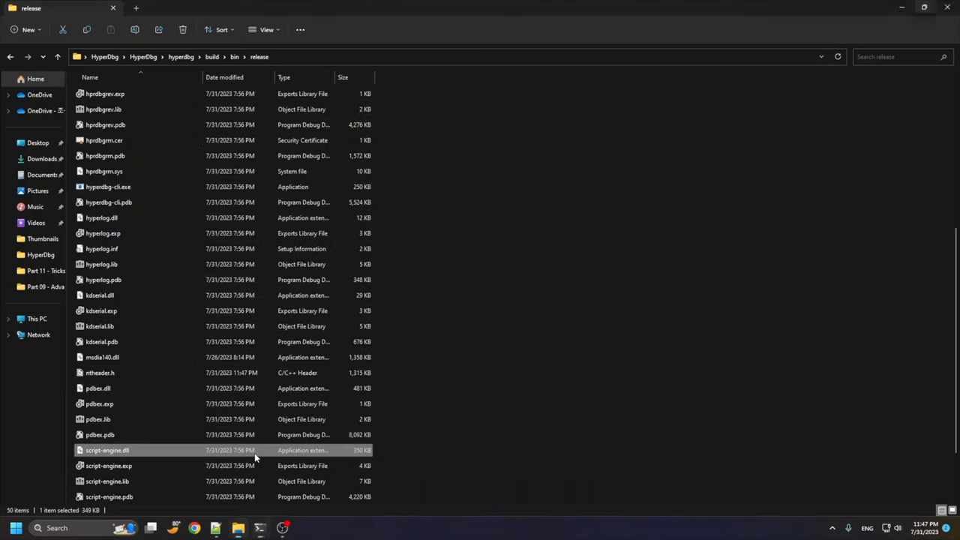
{"action": "left_click", "coordinate": [99, 372]}
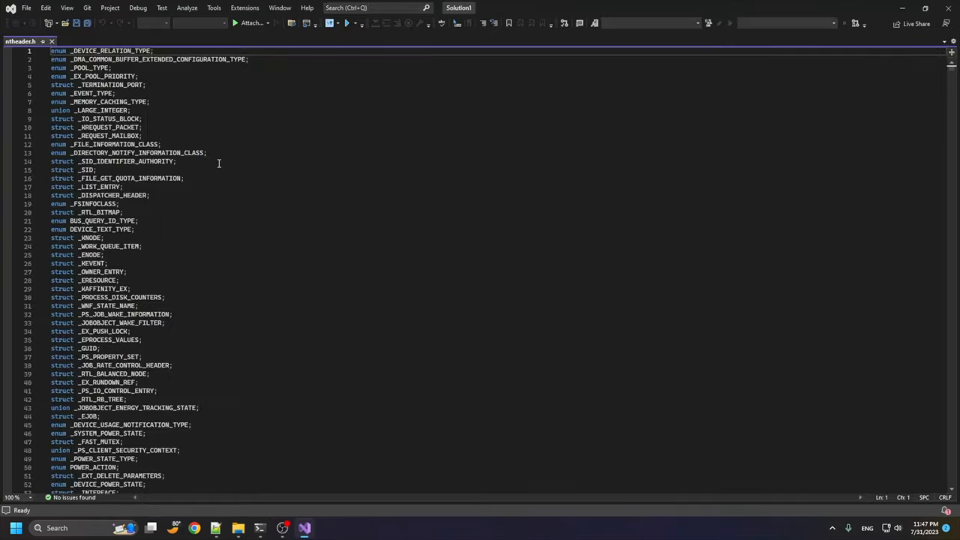
Scroll ntheader.h down to typedef struct definitions with offset comments like _KLOCK_ENTRY_BOOST_BITMAP.
{"action": "scroll", "scroll_direction": "down", "scroll_amount": 3}
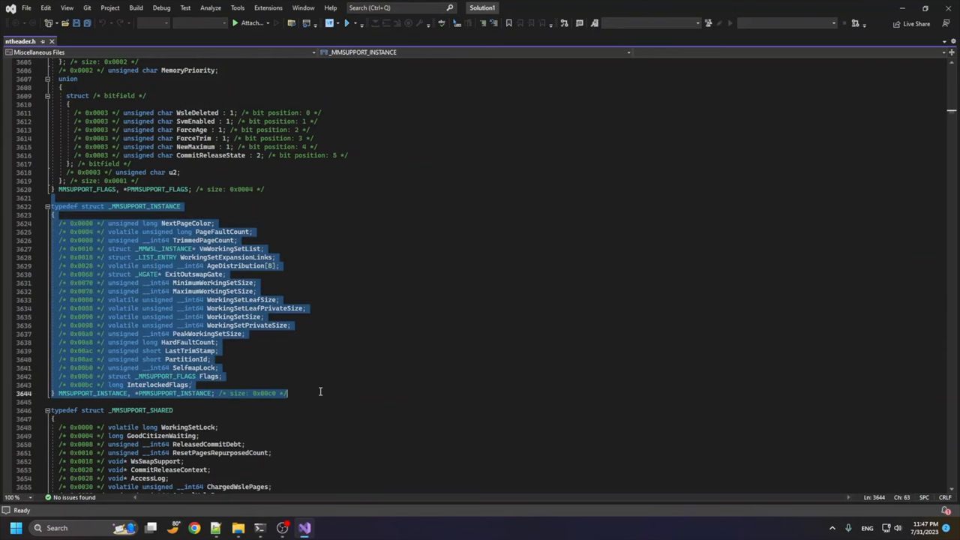
{"action": "scroll", "scroll_direction": "down", "scroll_amount": 3}
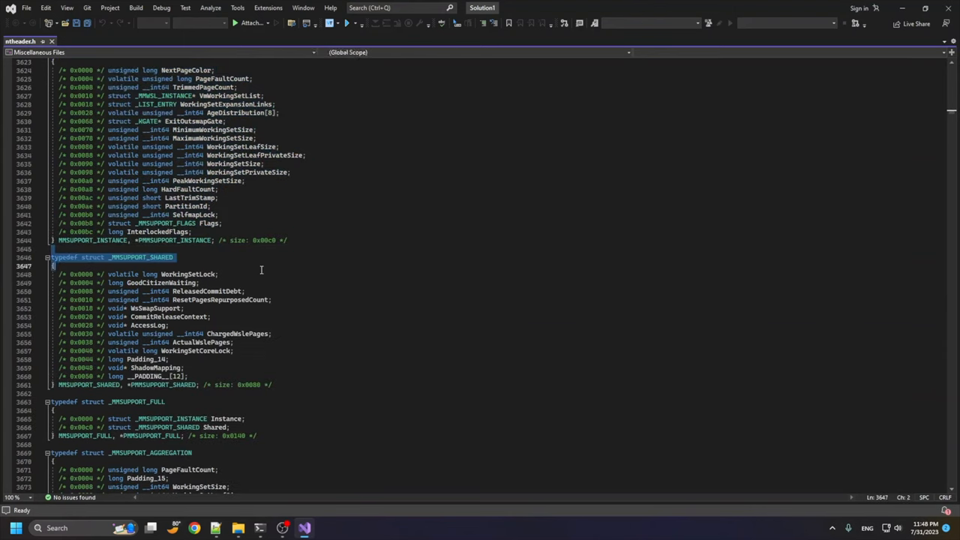
{"action": "scroll", "scroll_direction": "down", "scroll_amount": 3}
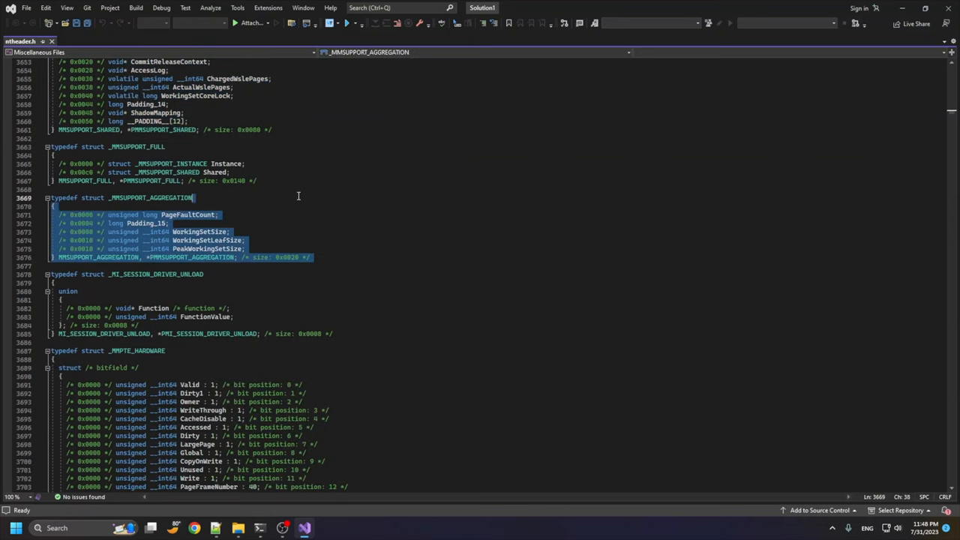
{"action": "scroll", "scroll_direction": "down", "scroll_amount": 3}
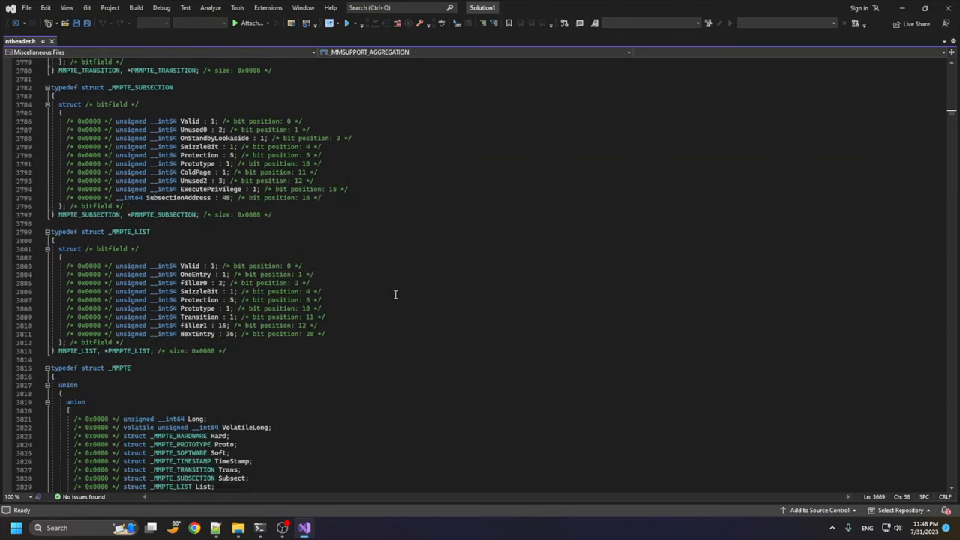
{"action": "scroll", "scroll_direction": "down", "scroll_amount": 3}
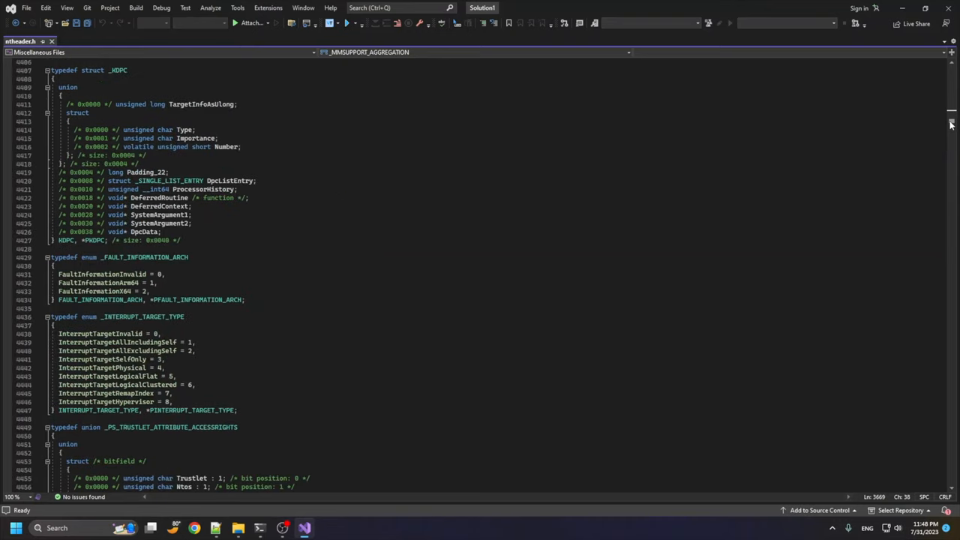
{"action": "scroll", "scroll_direction": "down", "scroll_amount": 3}
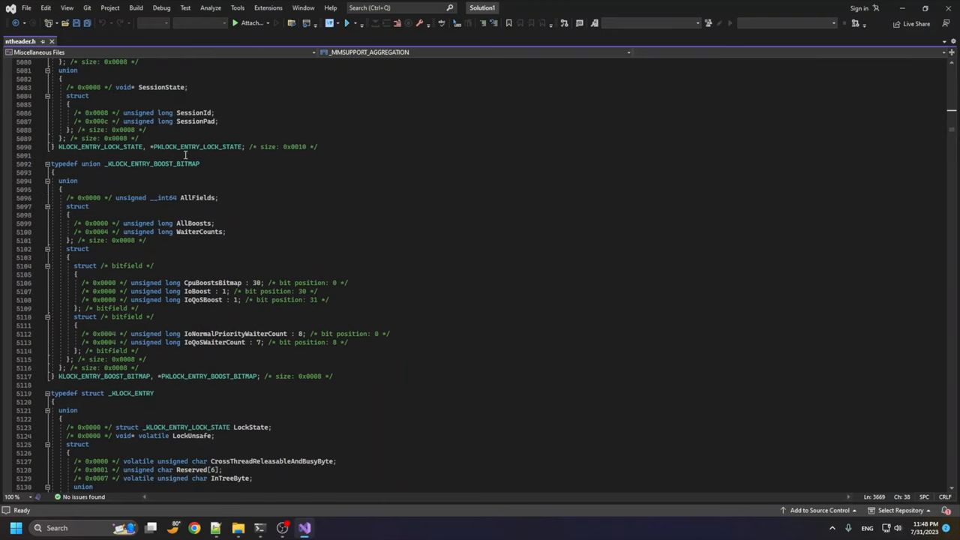
{"action": "mouse_move", "coordinate": [183, 181]}
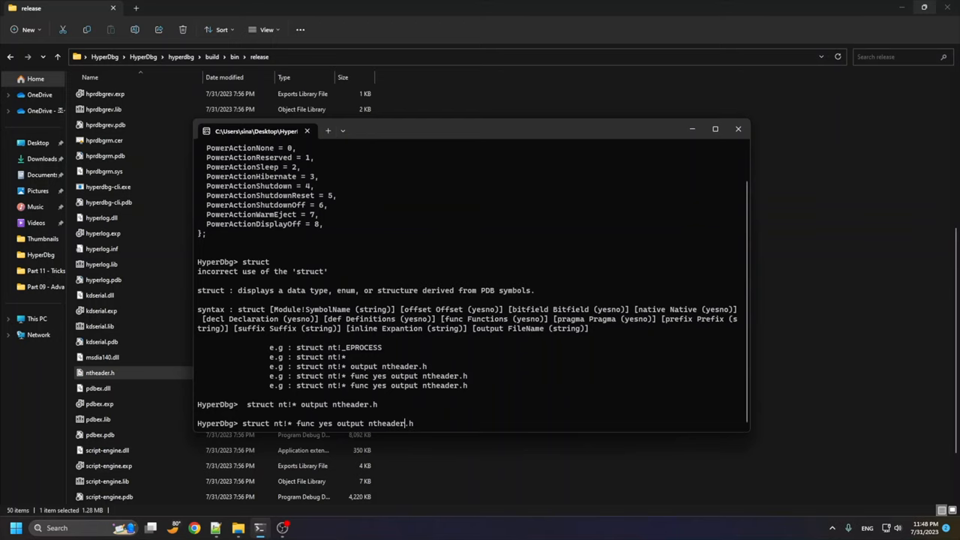
Export structures plus functions to ntheader2.h and scroll to kernel function names like IoGetDeviceProperty.
{"action": "type", "text": "2"}
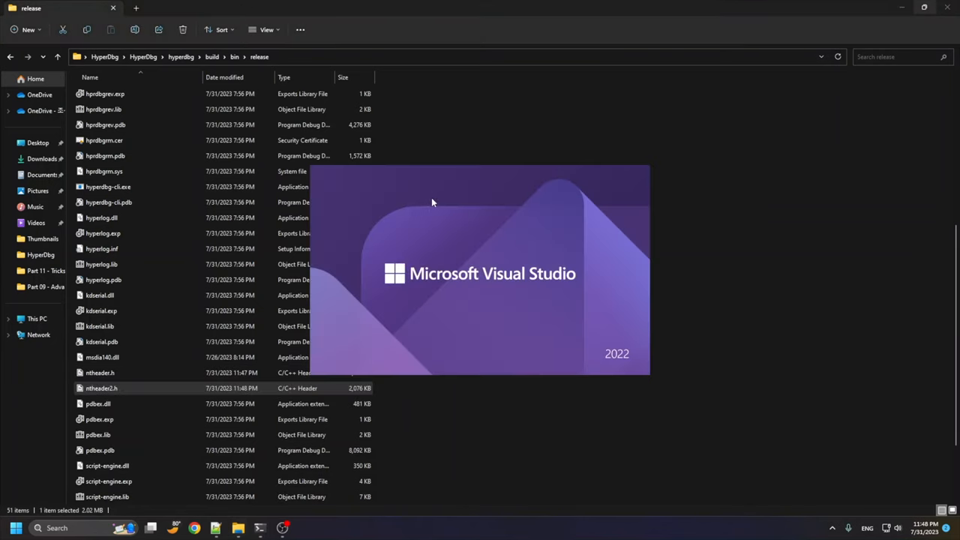
{"action": "double_click", "coordinate": [102, 386]}
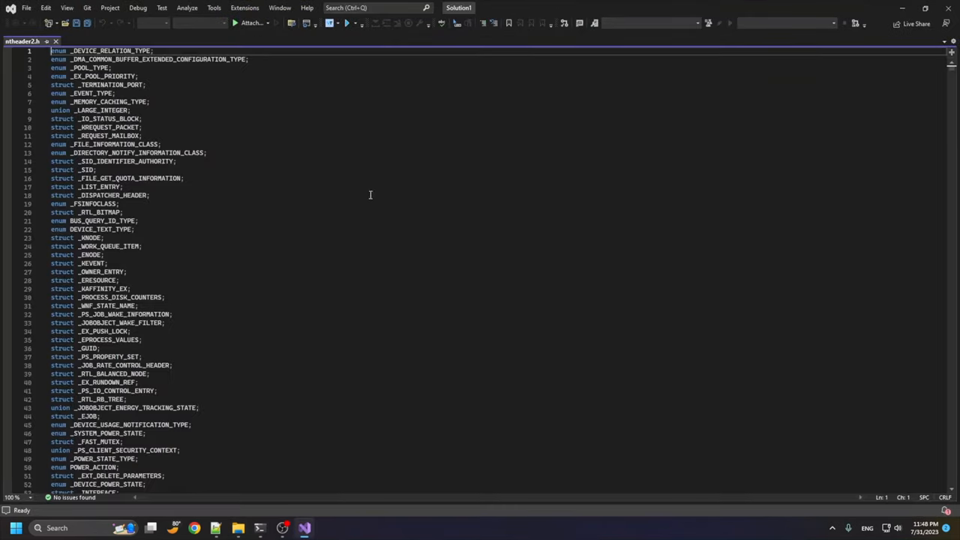
{"action": "scroll", "scroll_direction": "down", "scroll_amount": 3}
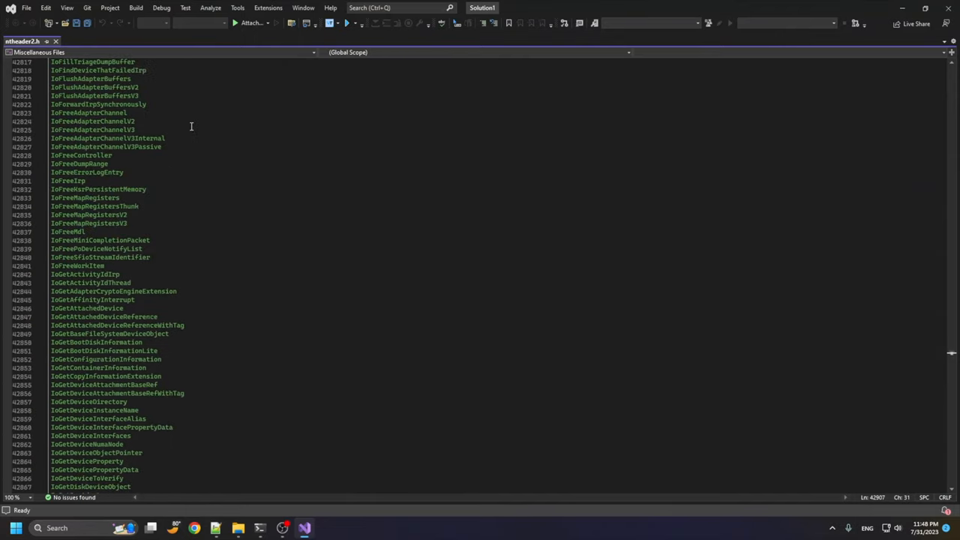
{"action": "scroll", "scroll_direction": "up", "scroll_amount": 3}
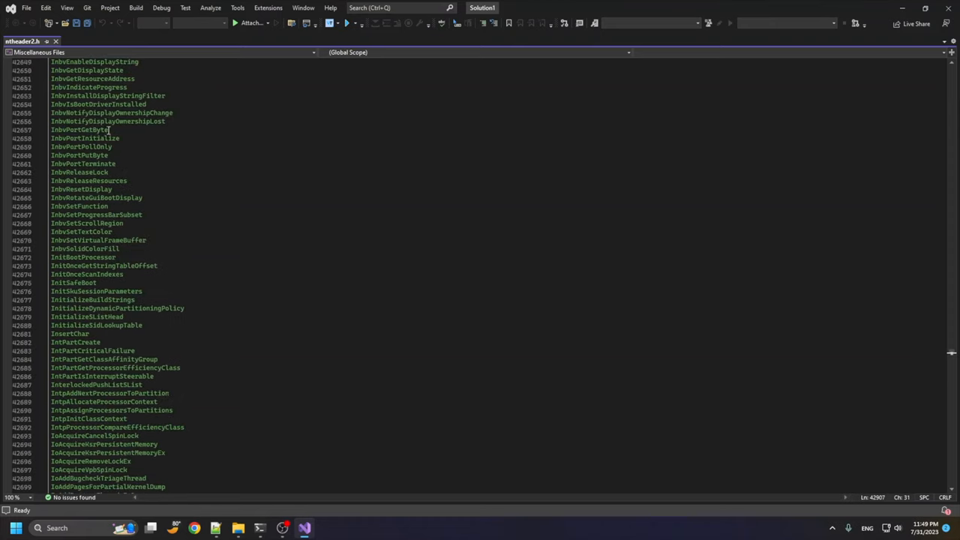
{"action": "scroll", "scroll_direction": "up", "scroll_amount": 3}
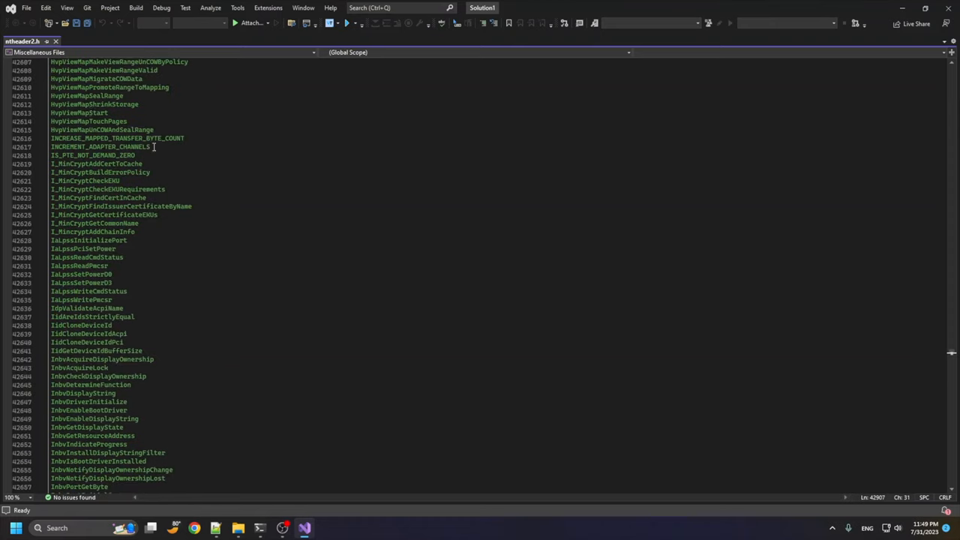
{"action": "scroll", "scroll_direction": "down", "scroll_amount": 3}
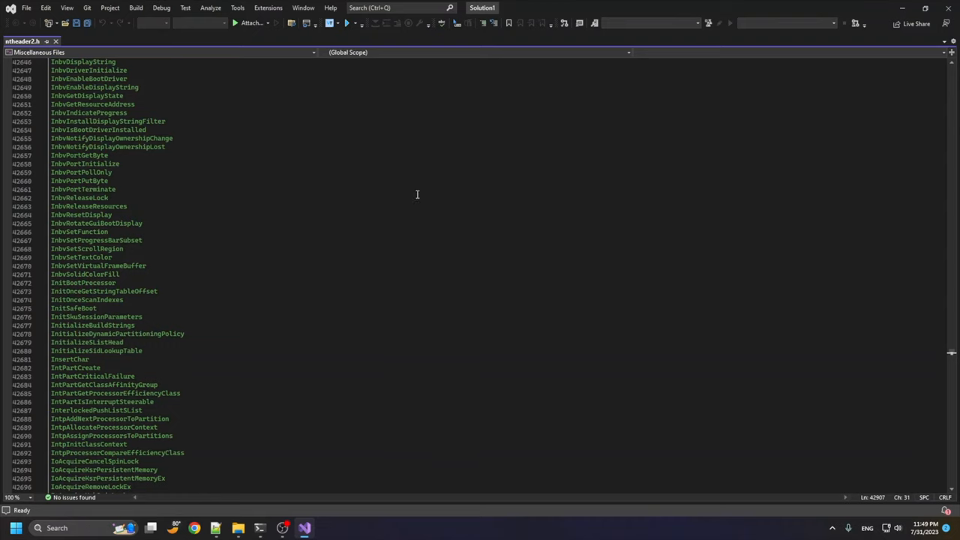